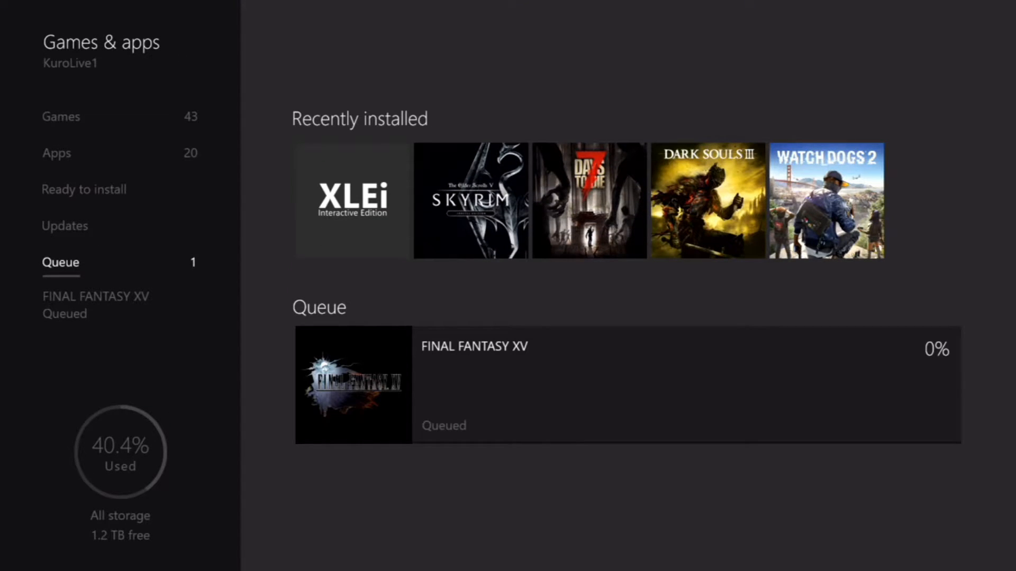
Open the Updates page while Final Fantasy XV moves from queued to installing
left_click(64, 226)
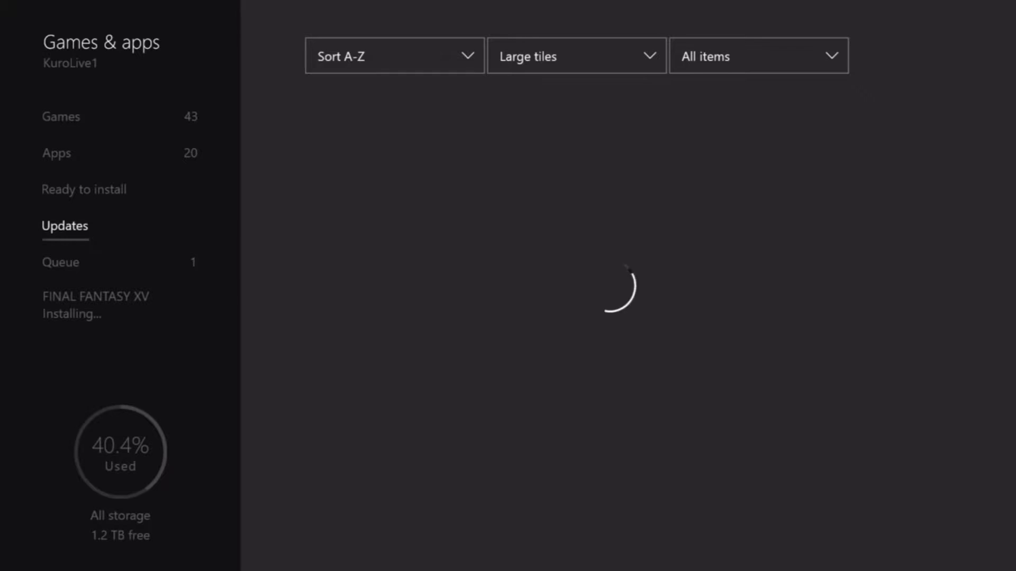